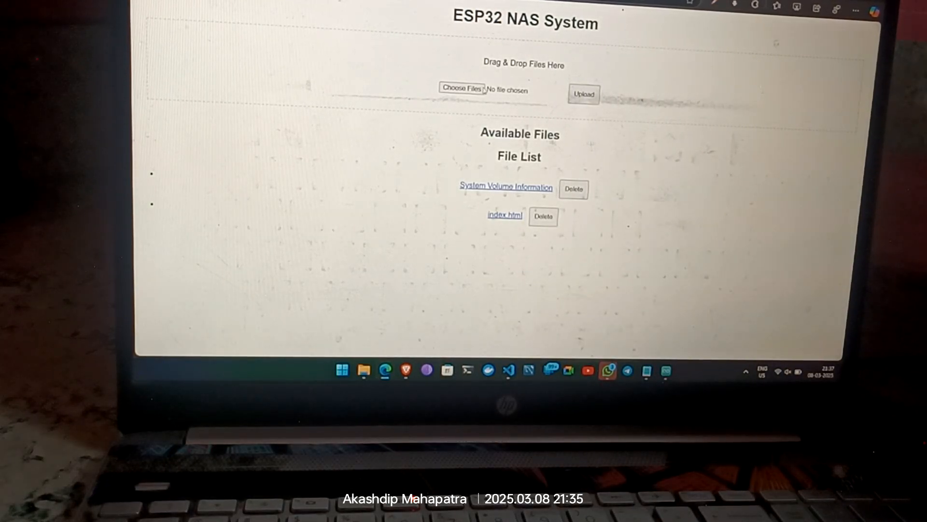
{"action": "mouse_move", "coordinate": [364, 371]}
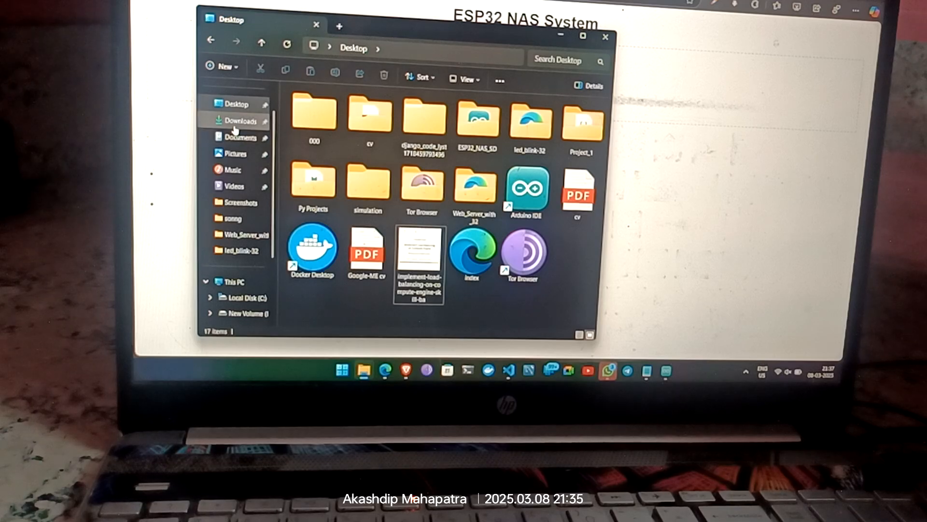
Step: Pick car.jpg from Downloads, upload it to the NAS, and dismiss the confirmation alert
{"action": "left_click", "coordinate": [239, 120]}
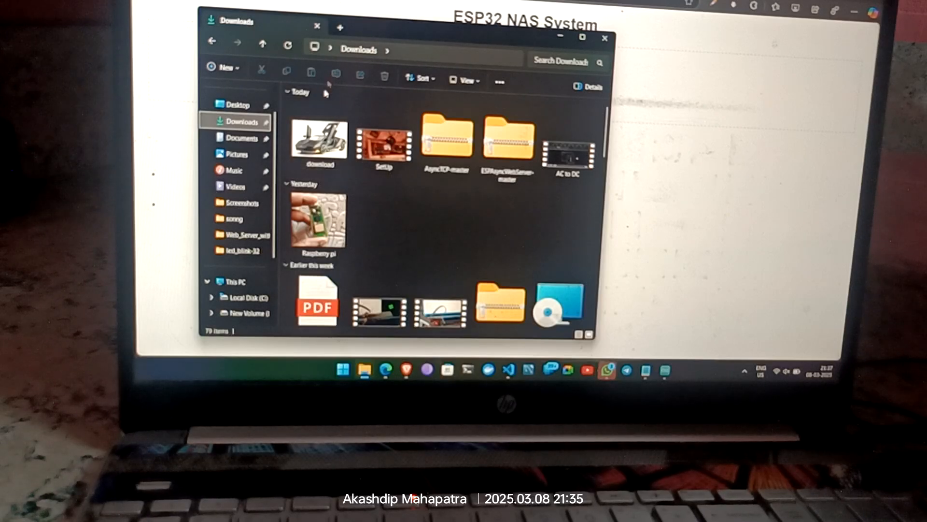
{"action": "left_click", "coordinate": [319, 140]}
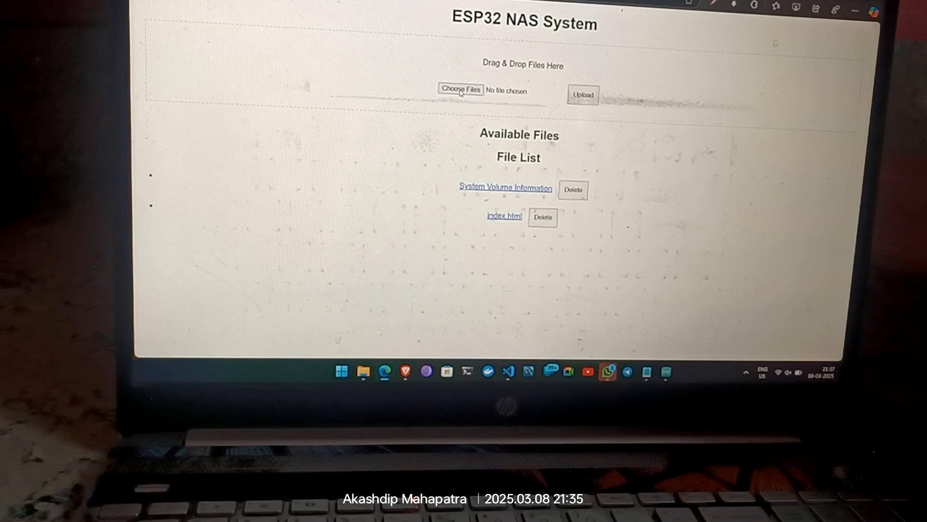
{"action": "left_click", "coordinate": [461, 90]}
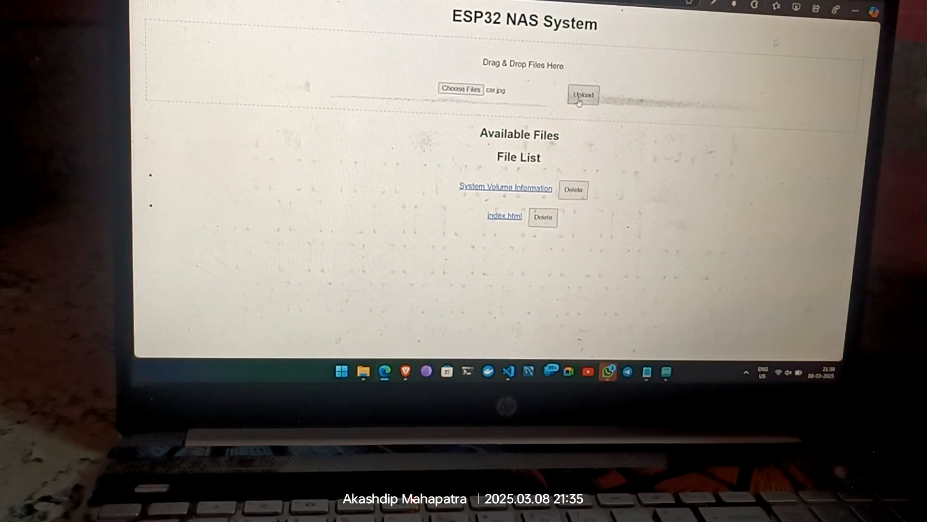
{"action": "left_click", "coordinate": [586, 95]}
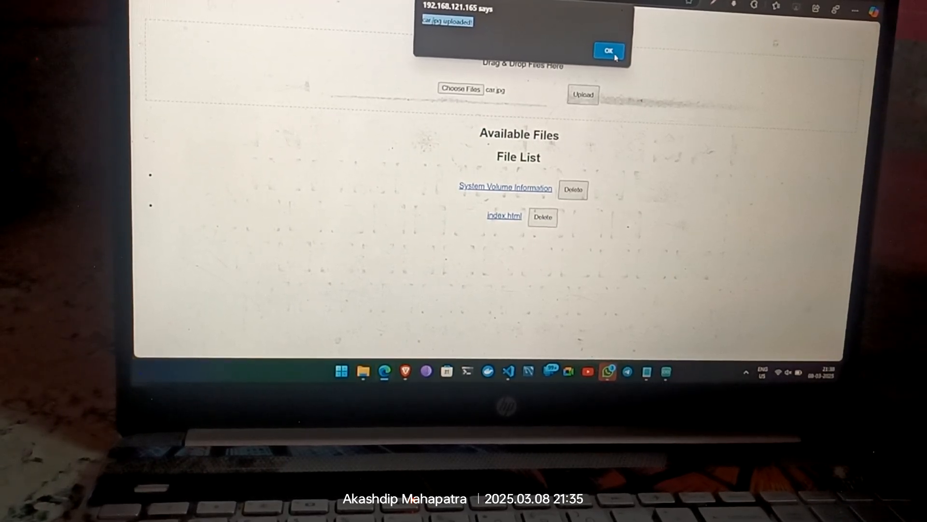
{"action": "left_click", "coordinate": [610, 51]}
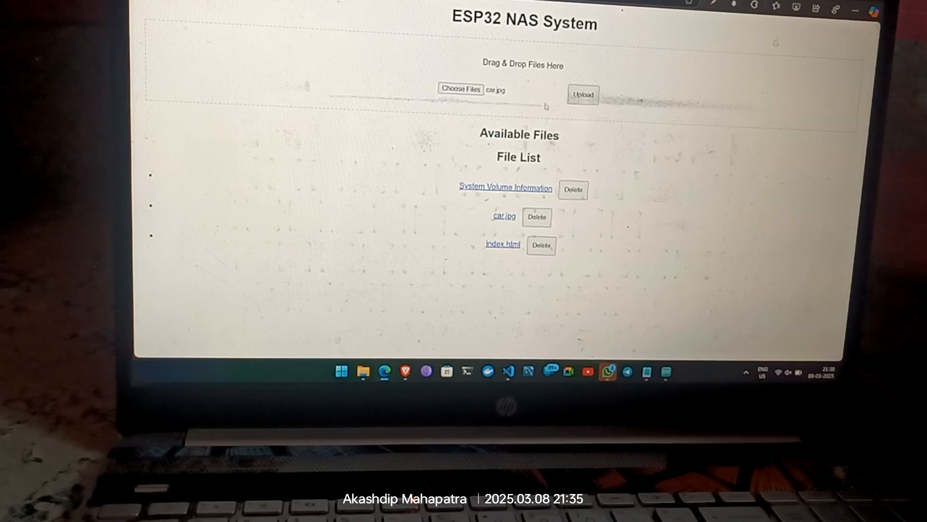
{"action": "mouse_move", "coordinate": [484, 222]}
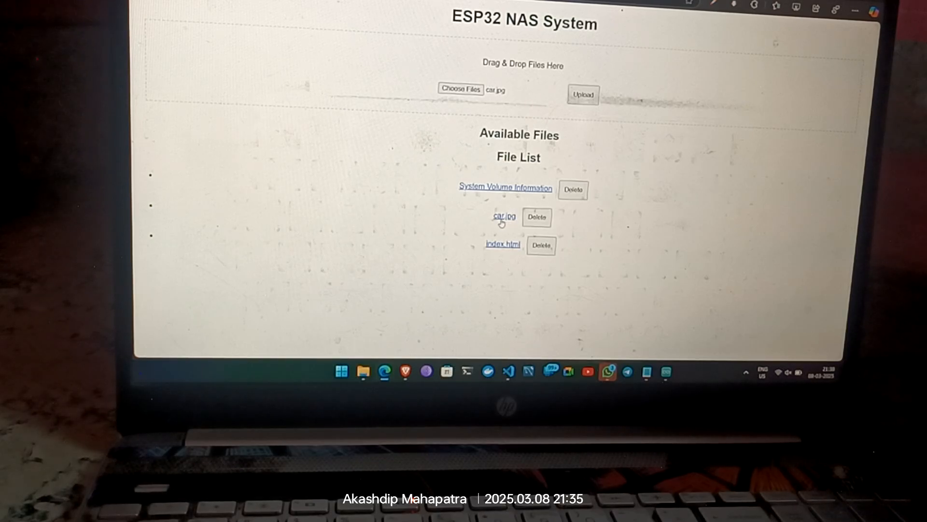
{"action": "mouse_move", "coordinate": [495, 226]}
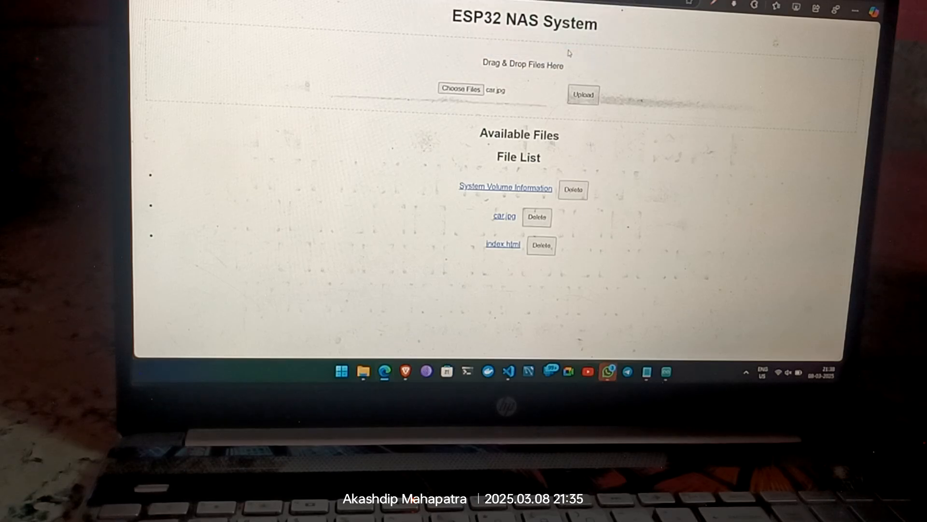
Step: Download car.jpg from the NAS page's file list link
{"action": "left_click", "coordinate": [537, 218]}
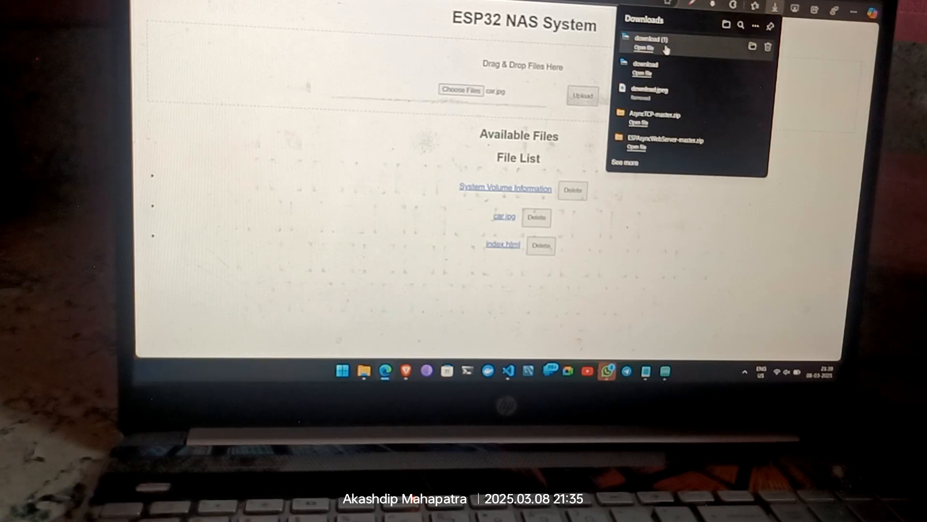
{"action": "mouse_move", "coordinate": [364, 371]}
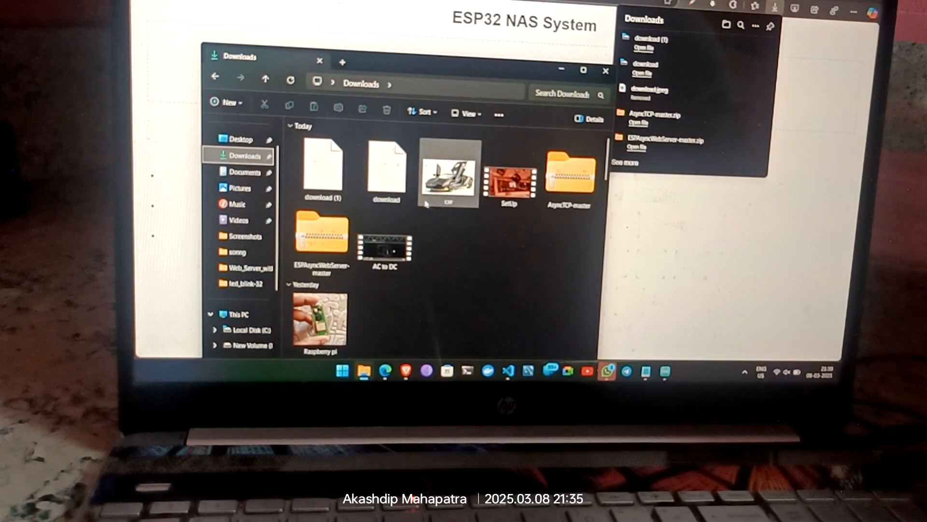
Step: In Downloads, select download (1), then open the remaining download file
{"action": "left_click", "coordinate": [386, 174]}
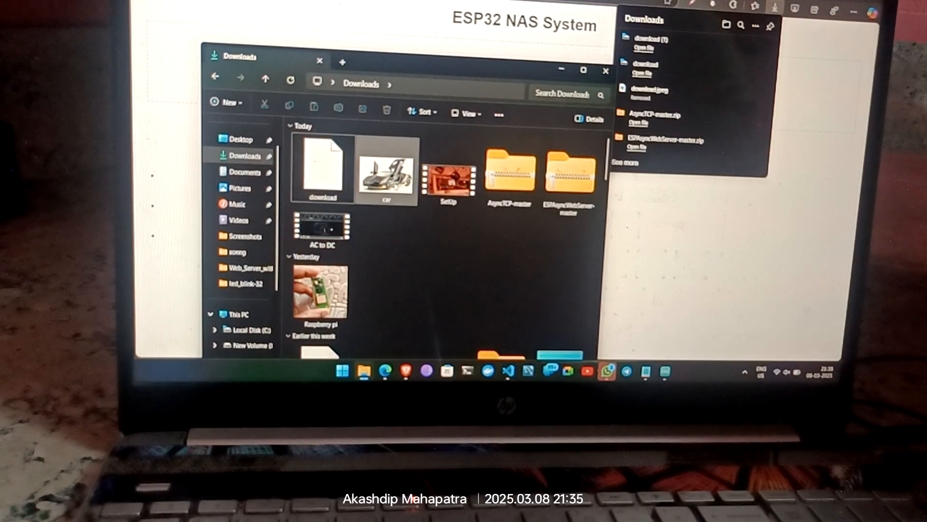
{"action": "left_click", "coordinate": [321, 169]}
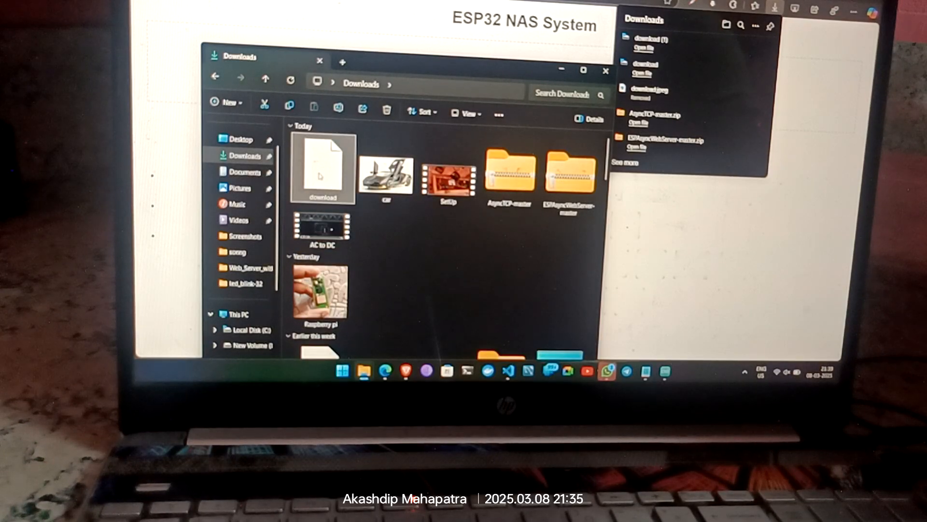
{"action": "double_click", "coordinate": [323, 169]}
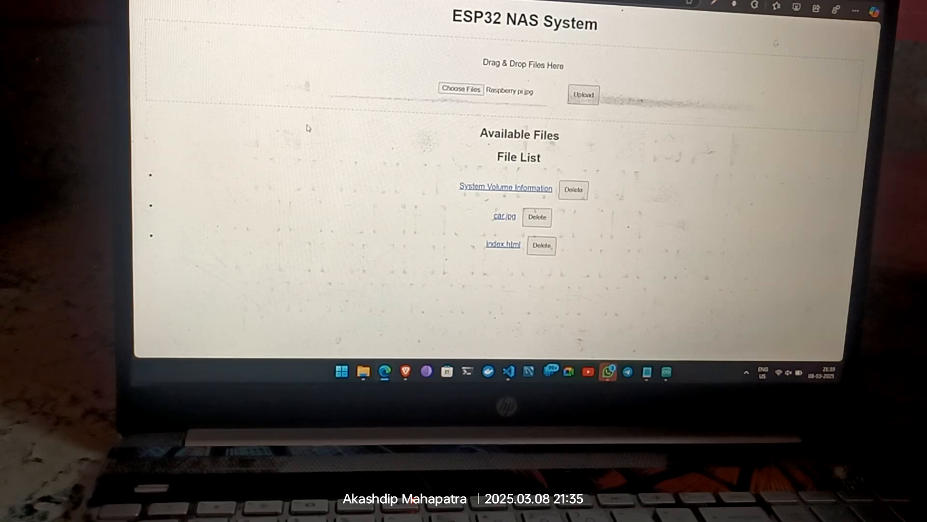
Step: Upload Raspberry pi.jpg to the NAS and dismiss its 'uploaded!' alert
{"action": "left_click", "coordinate": [582, 95]}
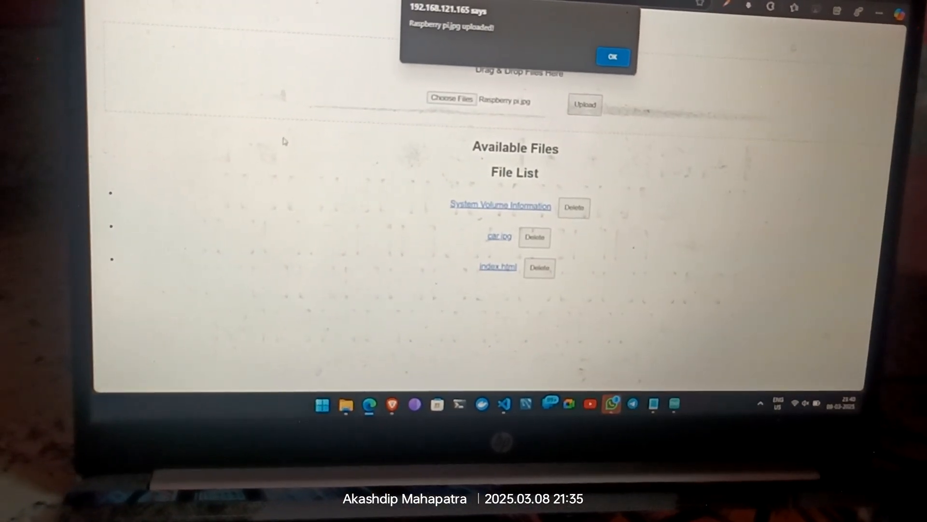
{"action": "left_click", "coordinate": [612, 57]}
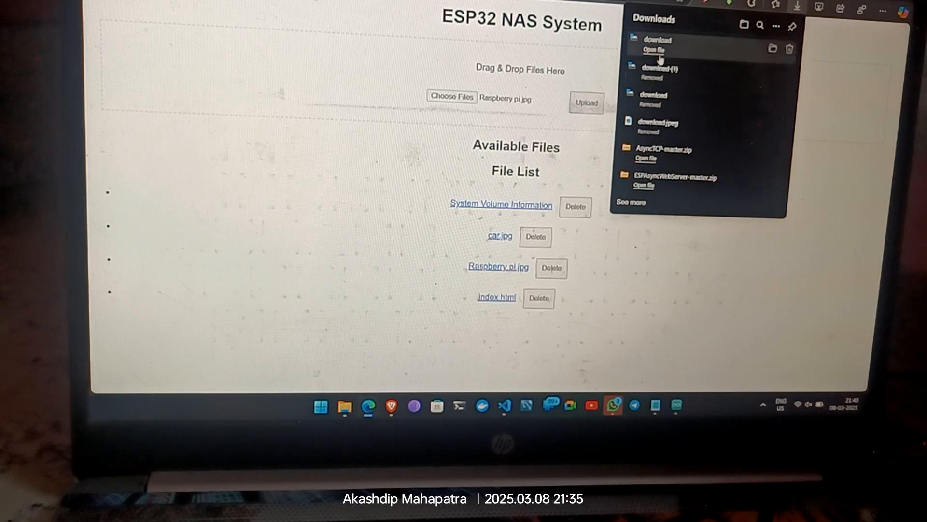
{"action": "mouse_move", "coordinate": [665, 73]}
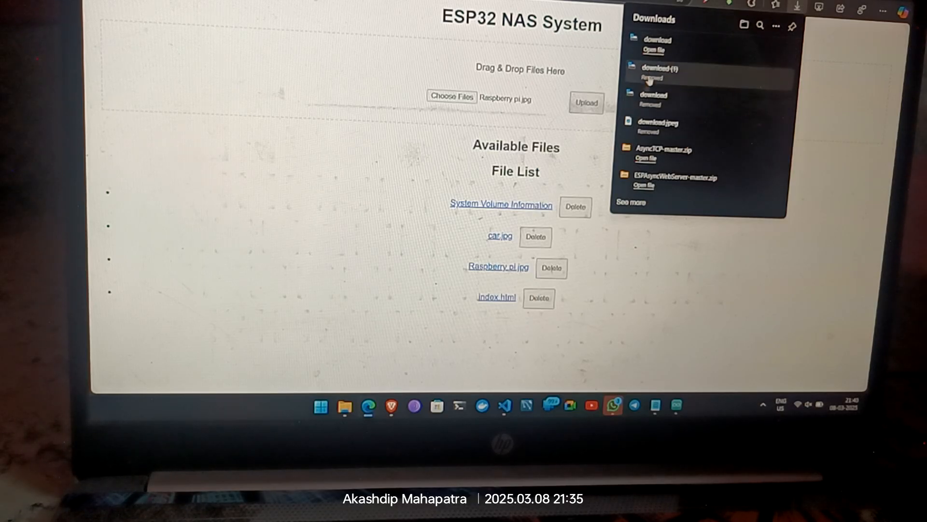
{"action": "mouse_move", "coordinate": [368, 406]}
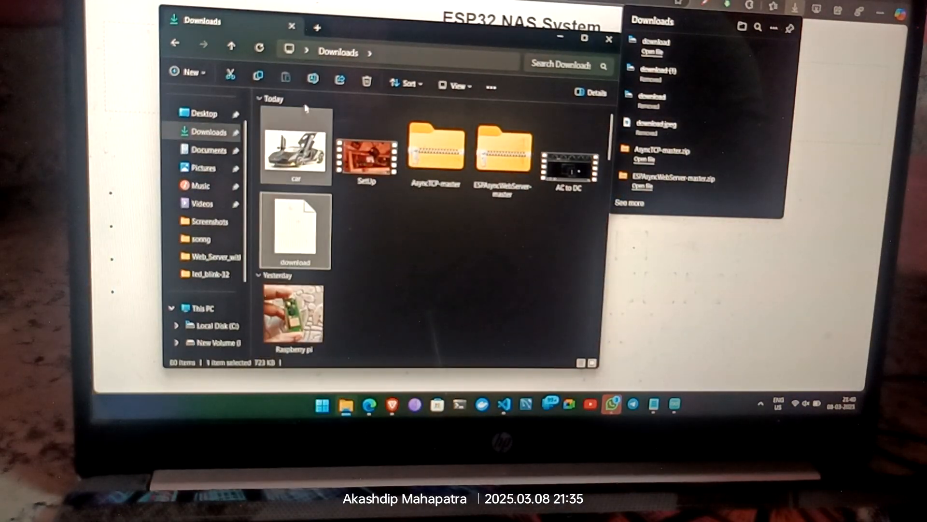
Step: Show the downloaded file in File Explorer's Downloads folder
{"action": "left_click", "coordinate": [295, 230]}
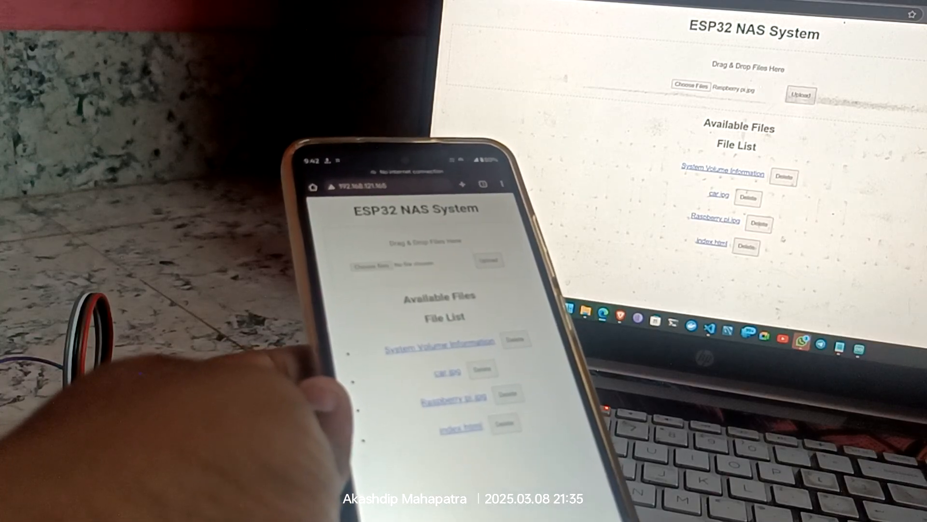
{"action": "left_click", "coordinate": [760, 223]}
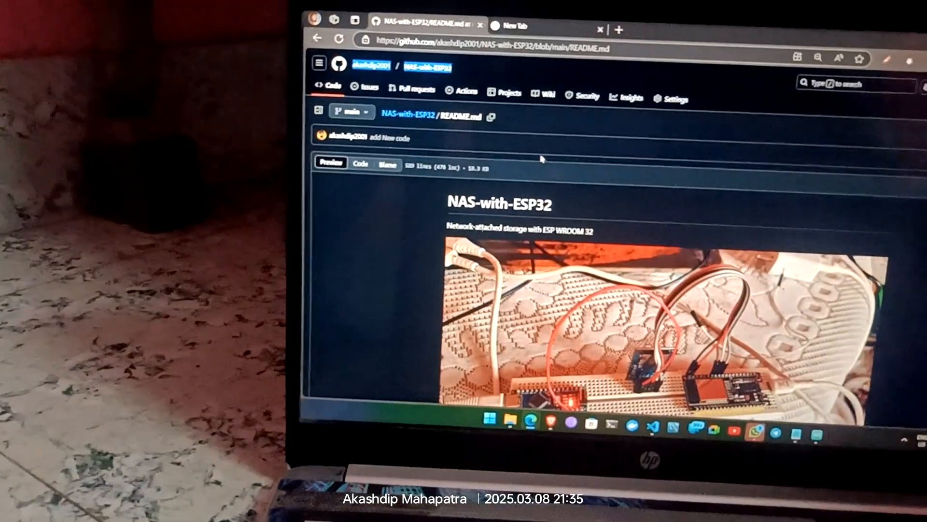
Step: Scroll the NAS-with-ESP32 README past the photo to the setup() Wi-Fi code
{"action": "scroll", "scroll_direction": "down", "scroll_amount": 3}
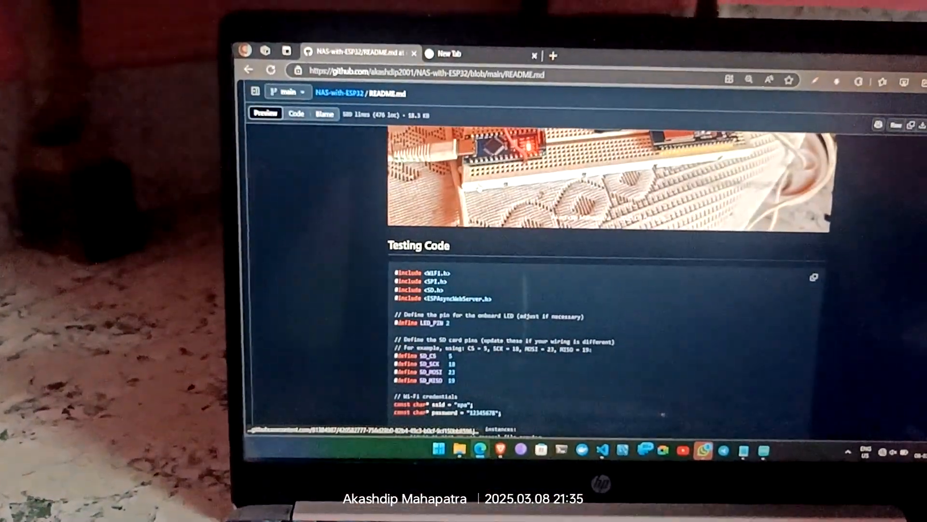
{"action": "scroll", "scroll_direction": "down", "scroll_amount": 3}
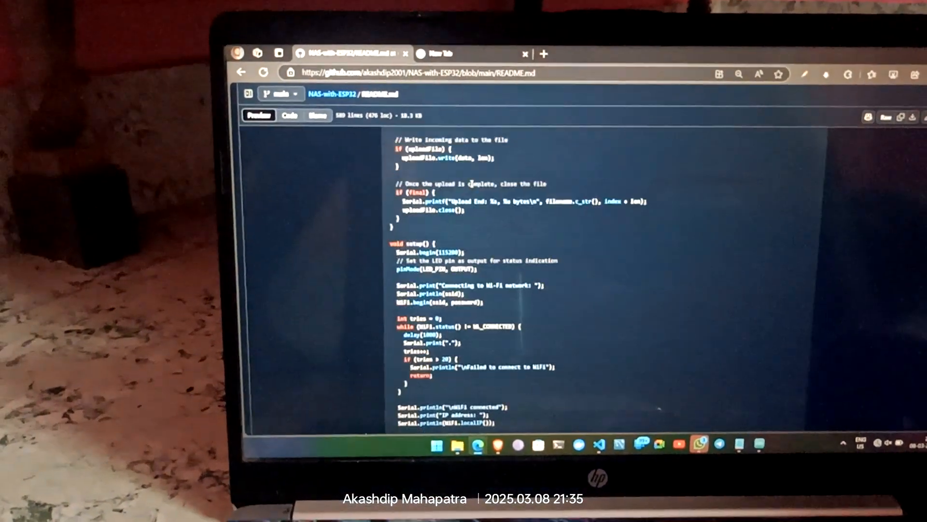